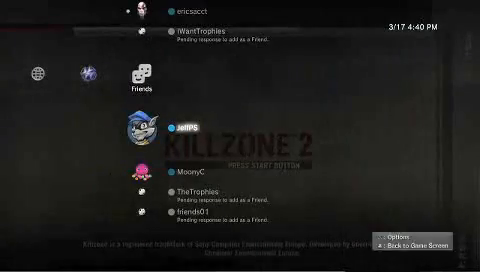
Highlight Back Up in the Spider-Man 2 video's options menu.
scroll(down, 3)
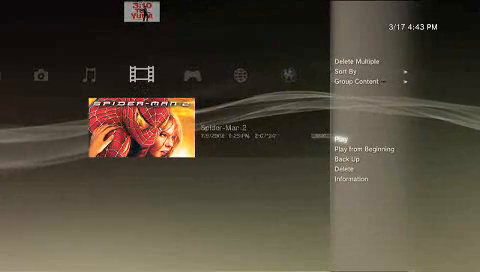
key(down)
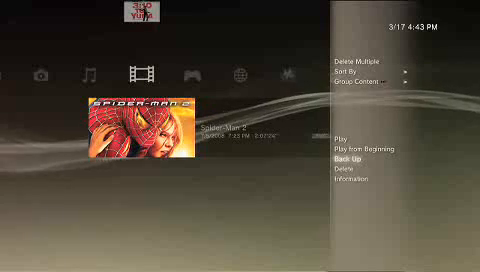